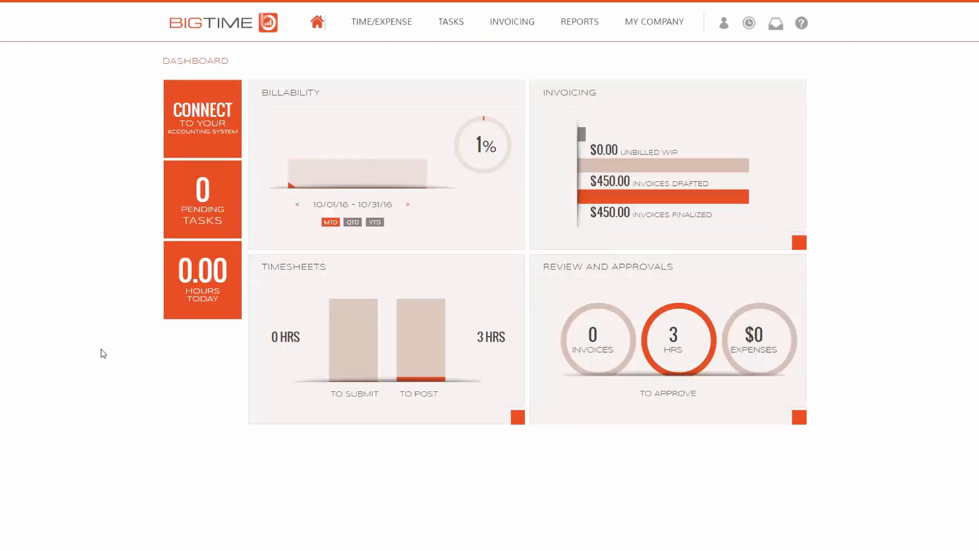
{"action": "mouse_move", "coordinate": [589, 118]}
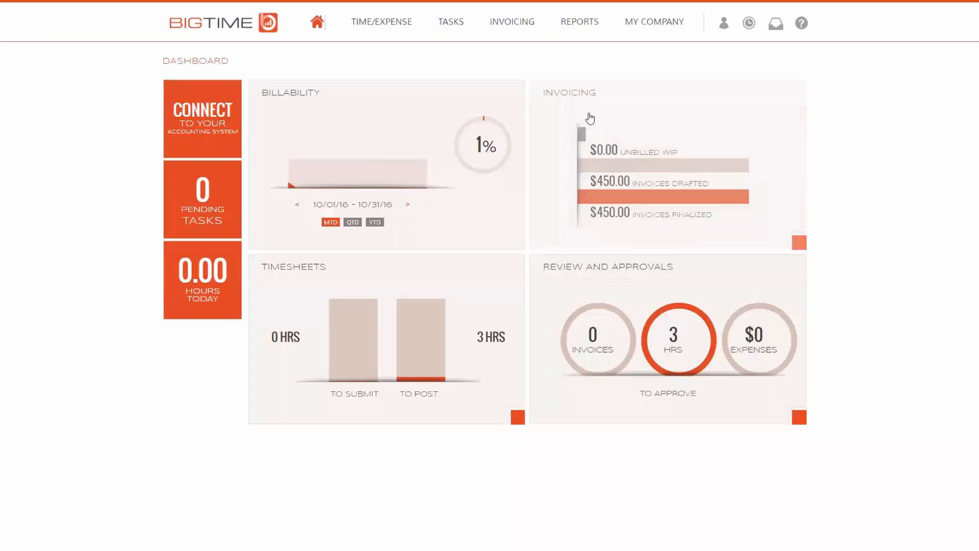
- Expand the Invoicing menu from the dashboard's top navigation
{"action": "left_click", "coordinate": [512, 21]}
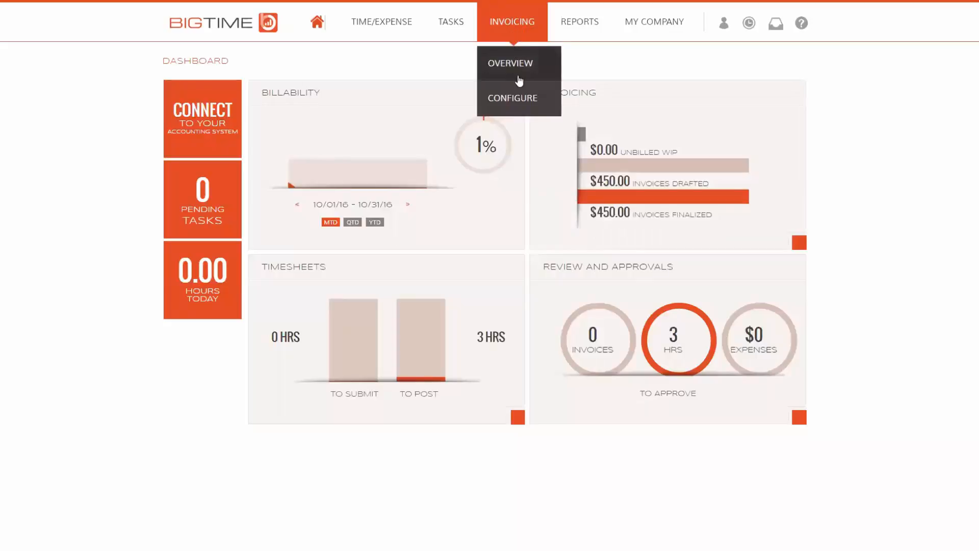
{"action": "mouse_move", "coordinate": [522, 104]}
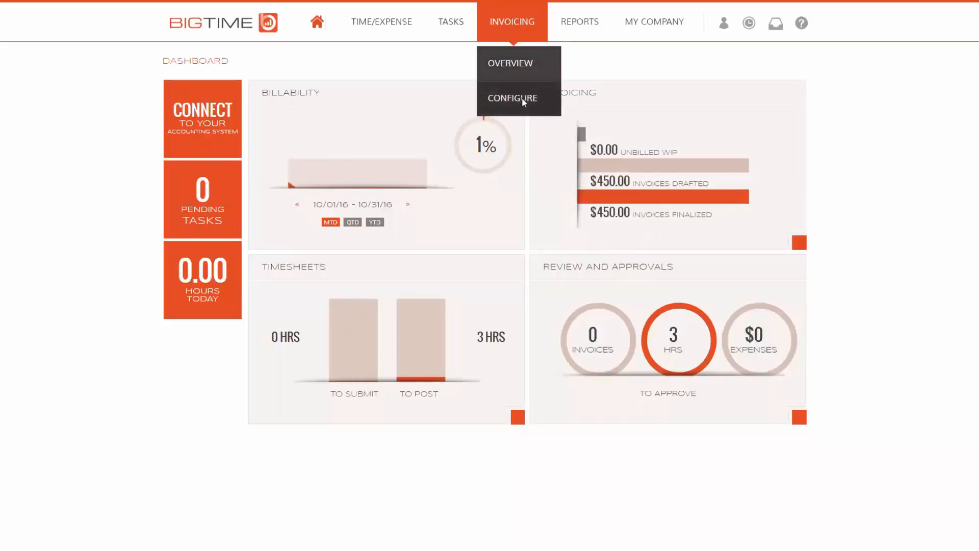
- Go to Invoicing > Configure and show the Email Settings with the default subject and message
{"action": "left_click", "coordinate": [512, 98]}
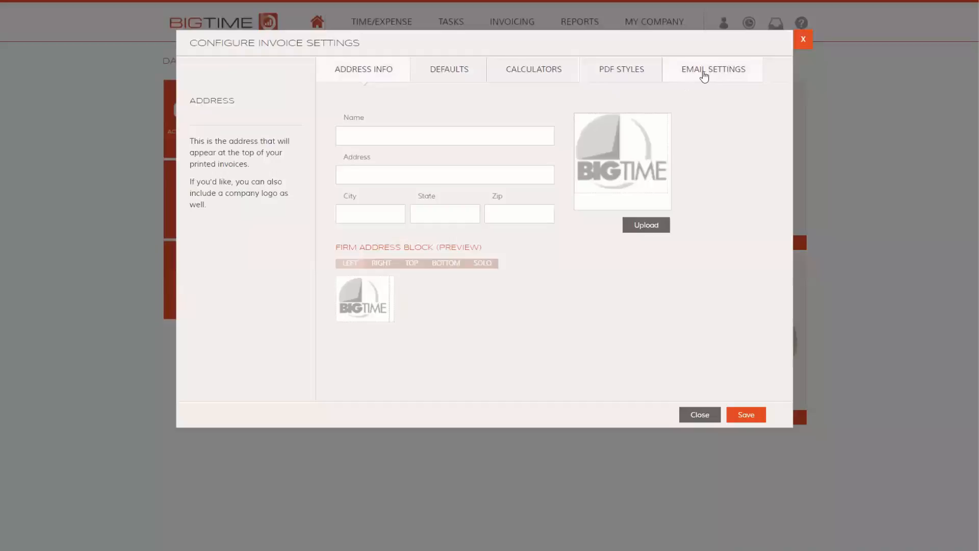
{"action": "left_click", "coordinate": [712, 69]}
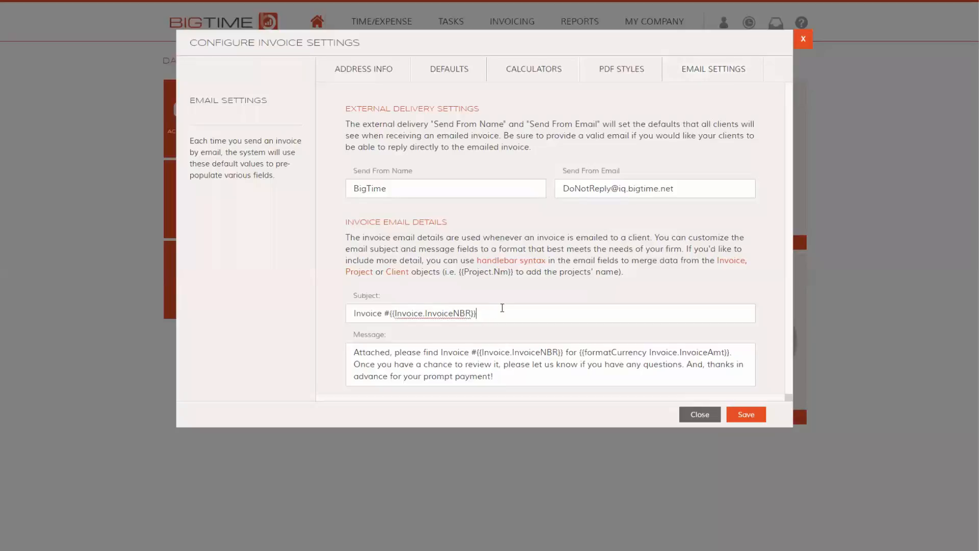
- Append ' for {{Client.LegalNm}}' so the subject reads 'Invoice #{{Invoice.InvoiceNBR}} for {{Client.LegalNm}}'
{"action": "type", "text": "f"}
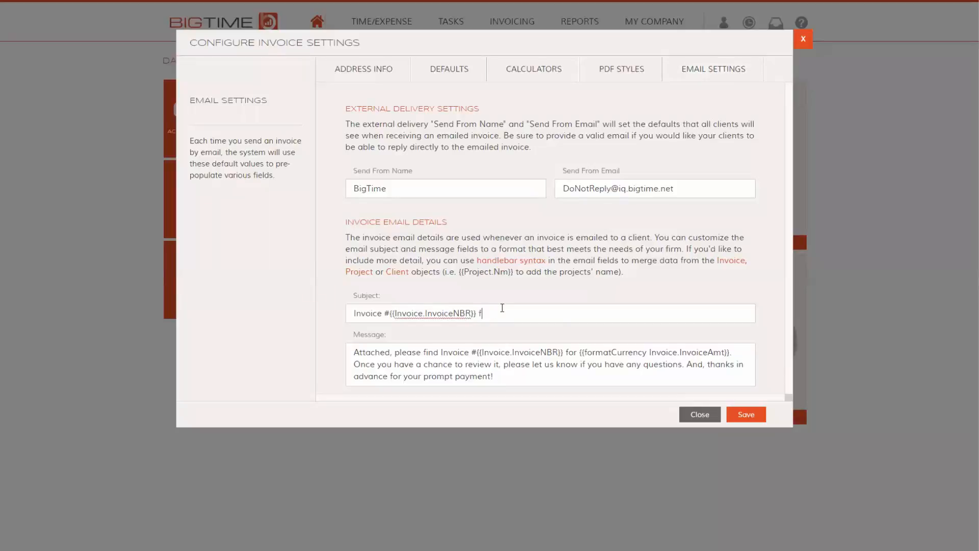
{"action": "type", "text": "or"}
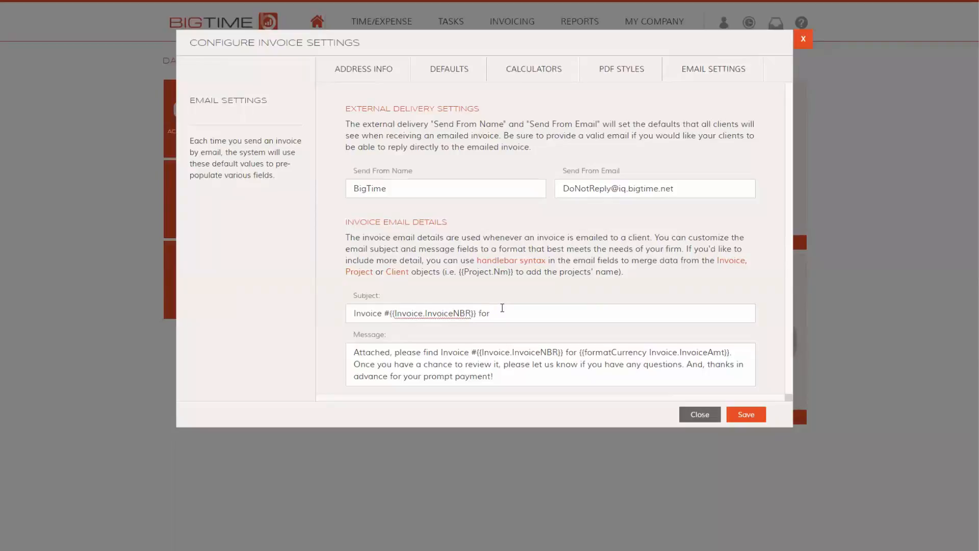
{"action": "left_click", "coordinate": [492, 314]}
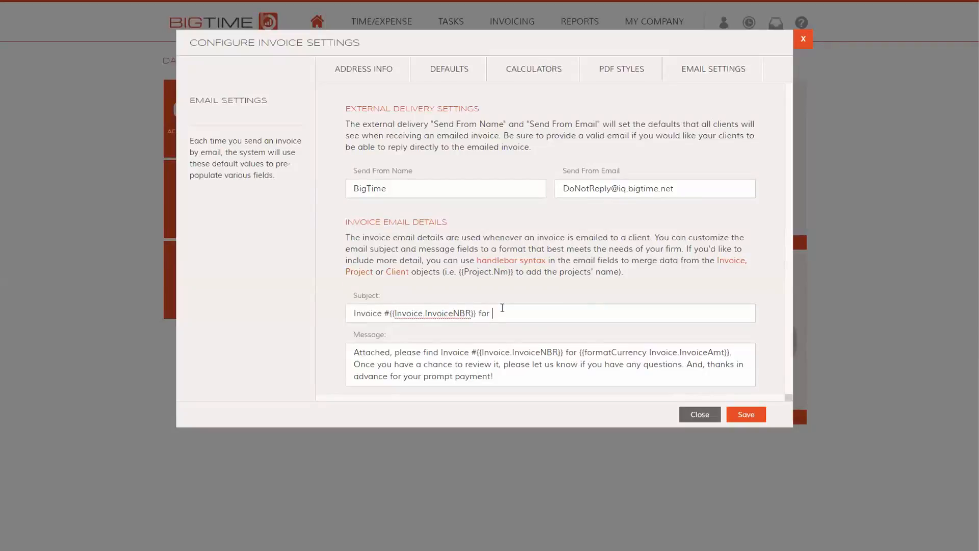
{"action": "type", "text": "{{Client.LegalNm}}"}
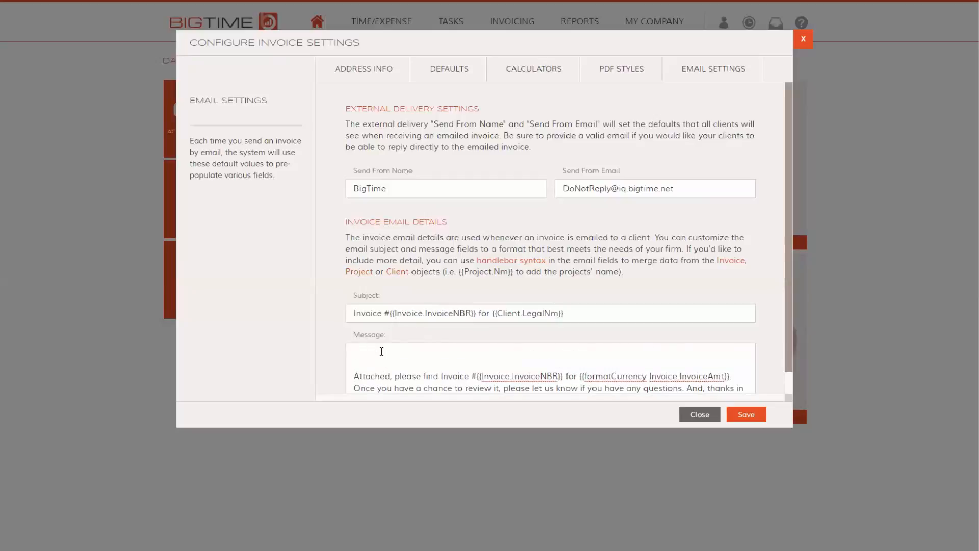
- Add the greeting 'Hi {{Client.LegalNm}},' atop the message, save the template and return to the dashboard
{"action": "type", "text": "Hi {{Client.LegalNm}}"}
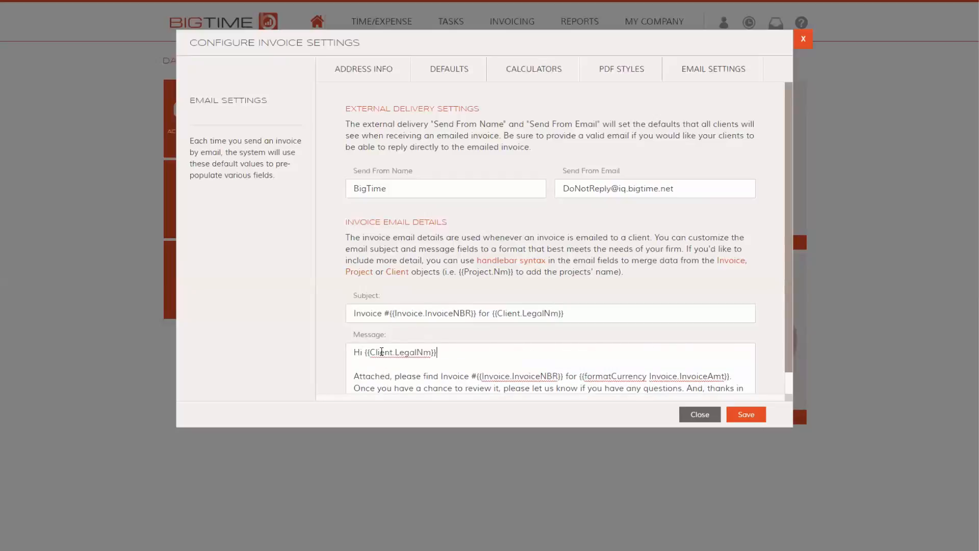
{"action": "type", "text": ","}
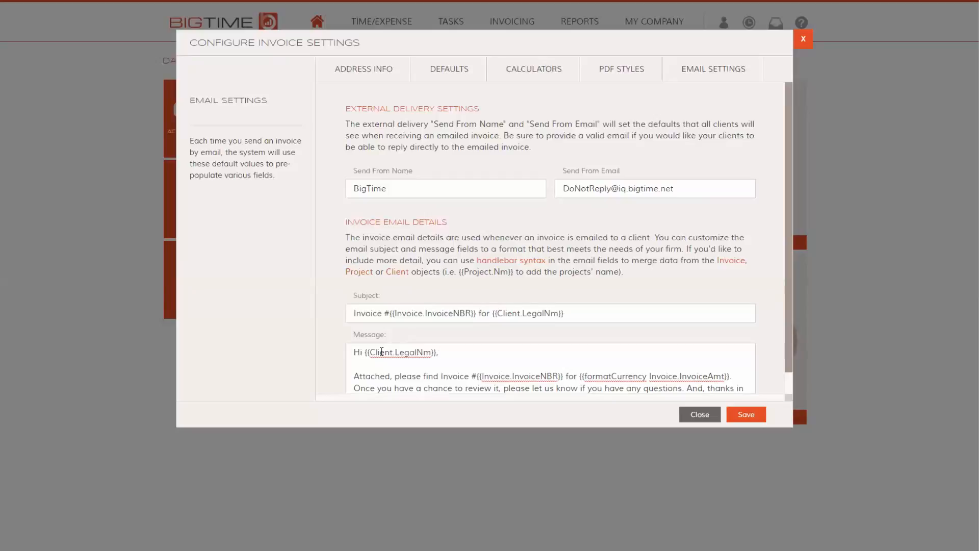
{"action": "left_click", "coordinate": [438, 352]}
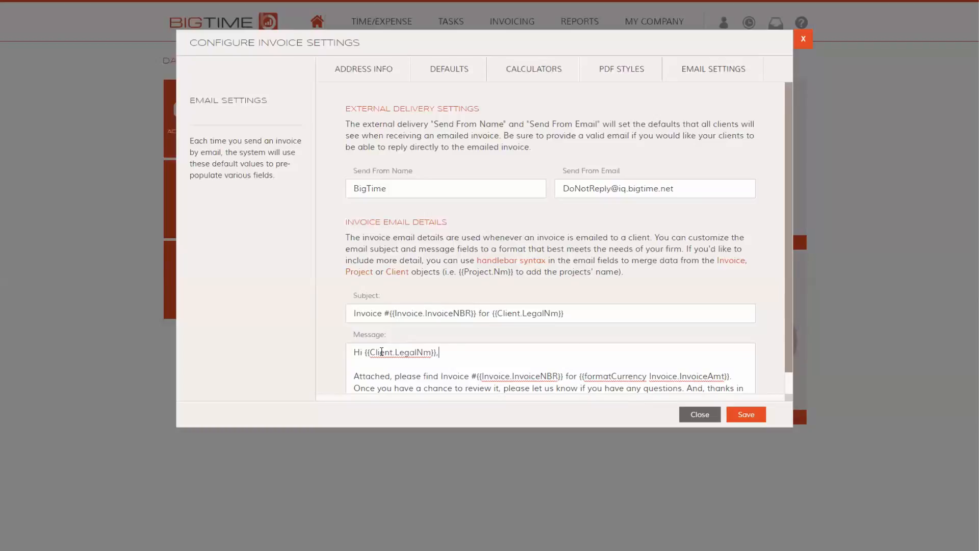
{"action": "mouse_move", "coordinate": [686, 408]}
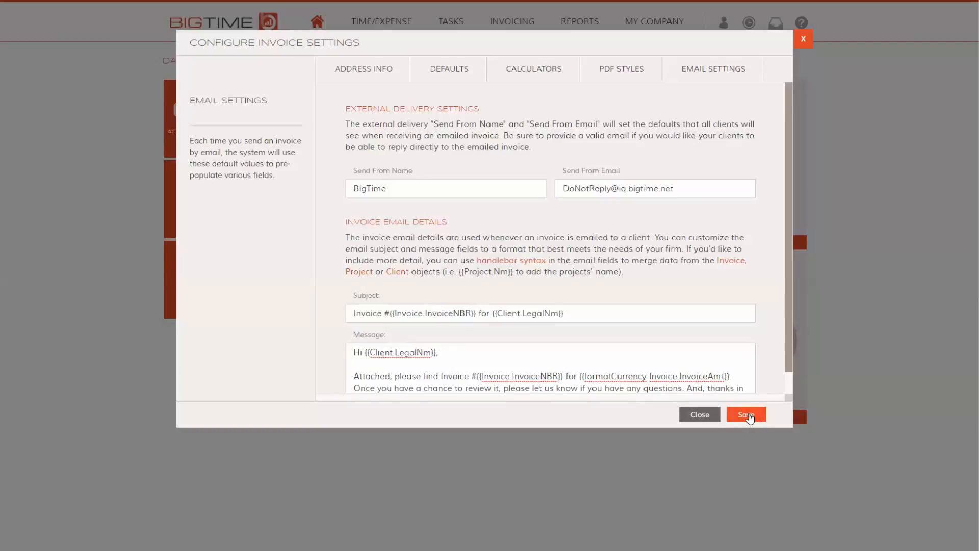
{"action": "left_click", "coordinate": [743, 415]}
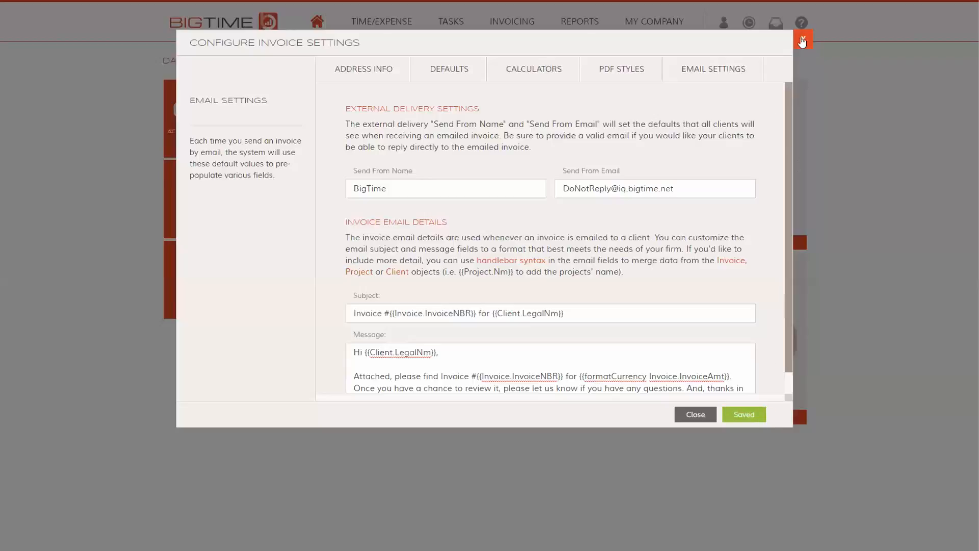
{"action": "left_click", "coordinate": [695, 414]}
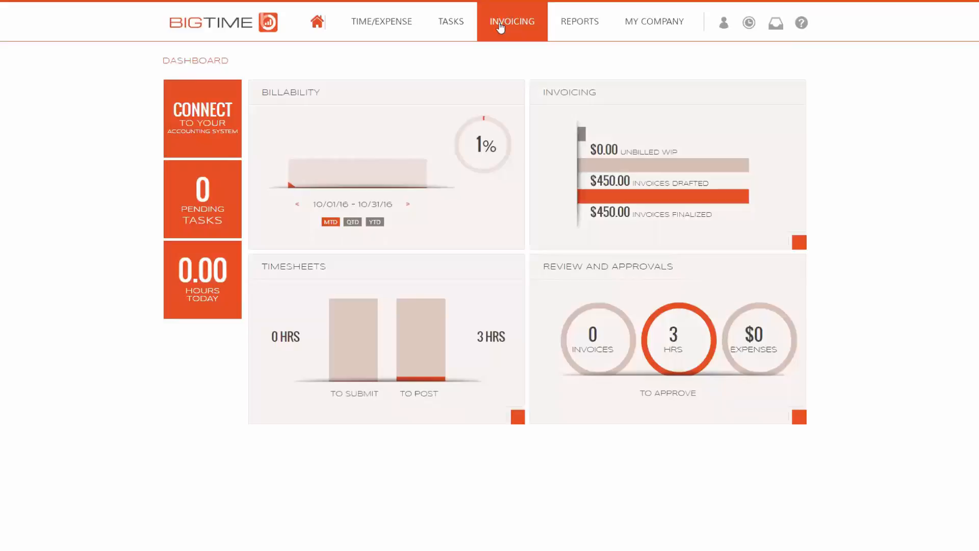
- Go to the Invoicing Overview and list the final invoices, including Technology Consulting invoice 1234
{"action": "left_click", "coordinate": [511, 21]}
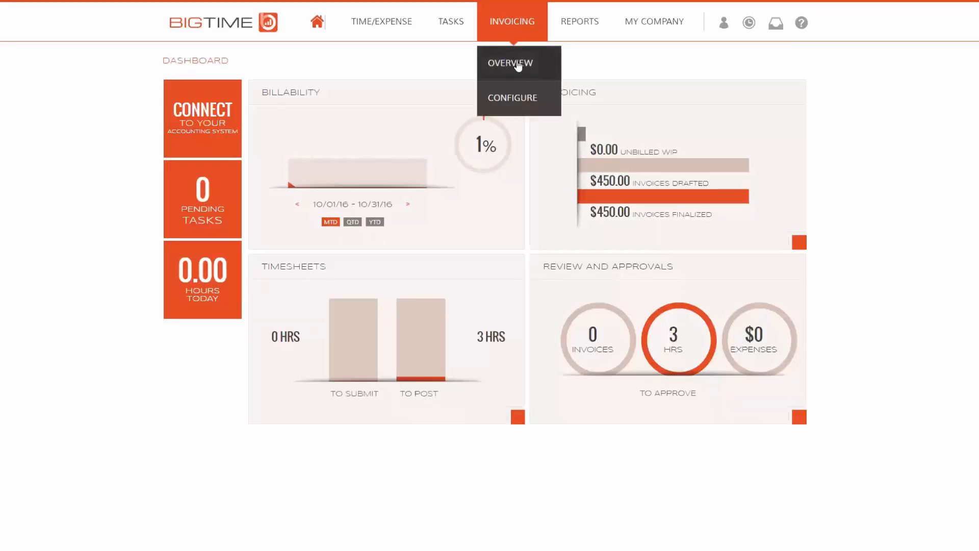
{"action": "left_click", "coordinate": [511, 63]}
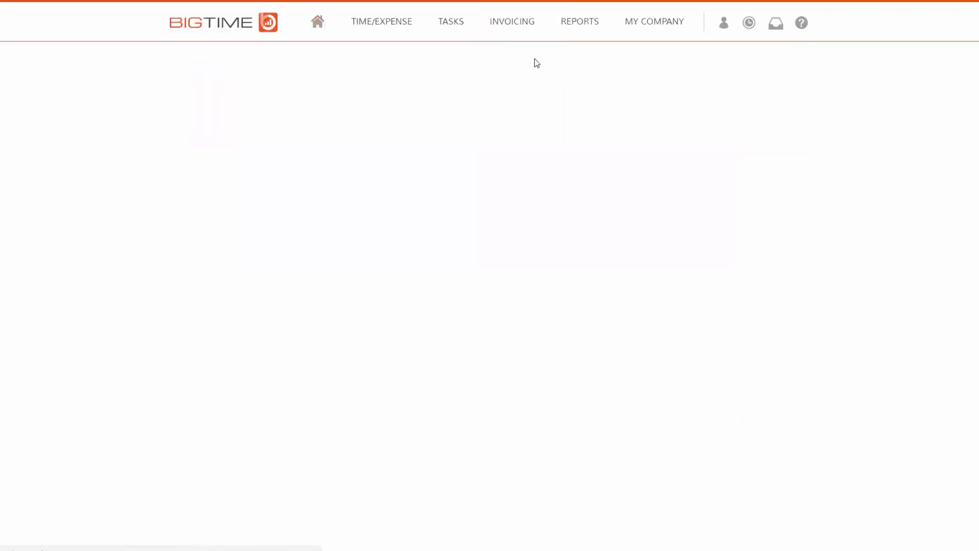
{"action": "left_click", "coordinate": [511, 21]}
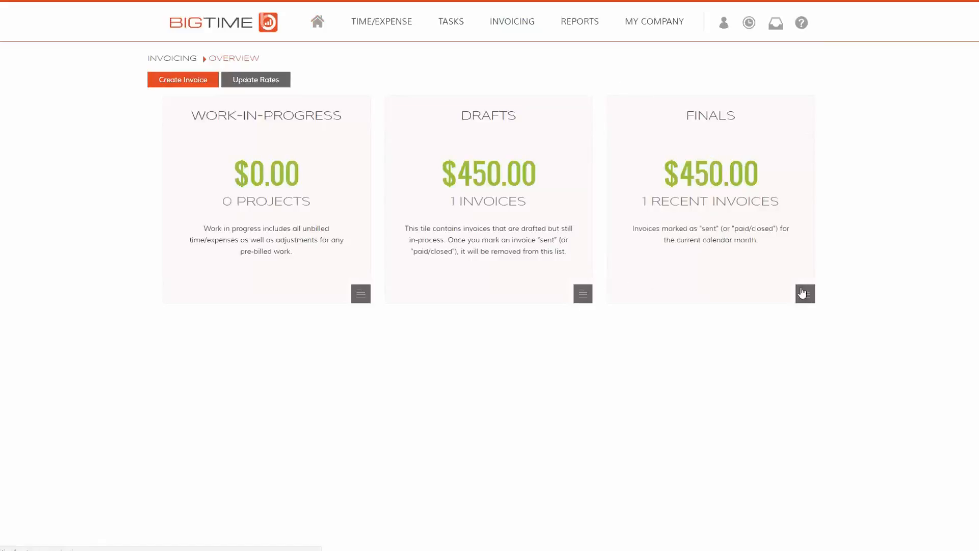
{"action": "left_click", "coordinate": [805, 294]}
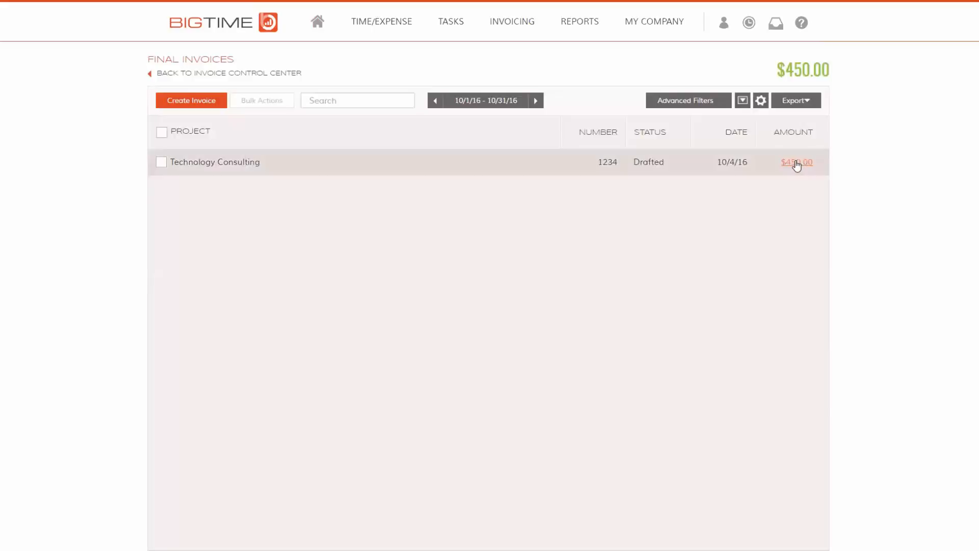
- Show the detail of Technology Consulting invoice 1234 via its $450.00 amount link
{"action": "left_click", "coordinate": [797, 162]}
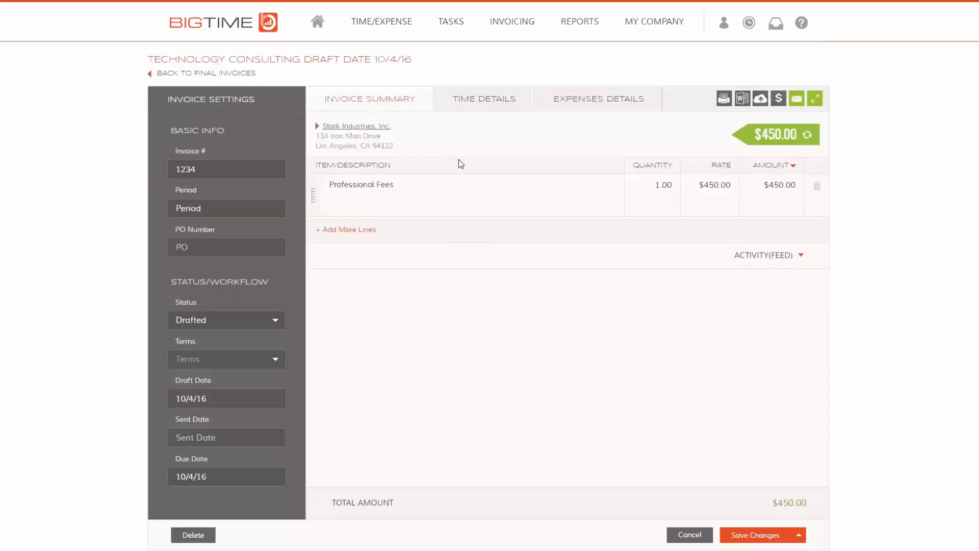
{"action": "mouse_move", "coordinate": [586, 155]}
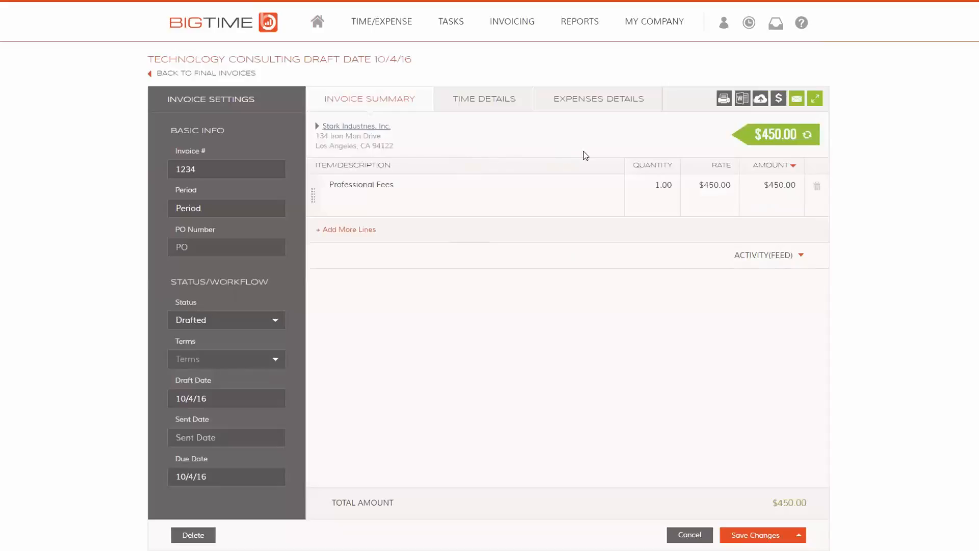
{"action": "mouse_move", "coordinate": [759, 98]}
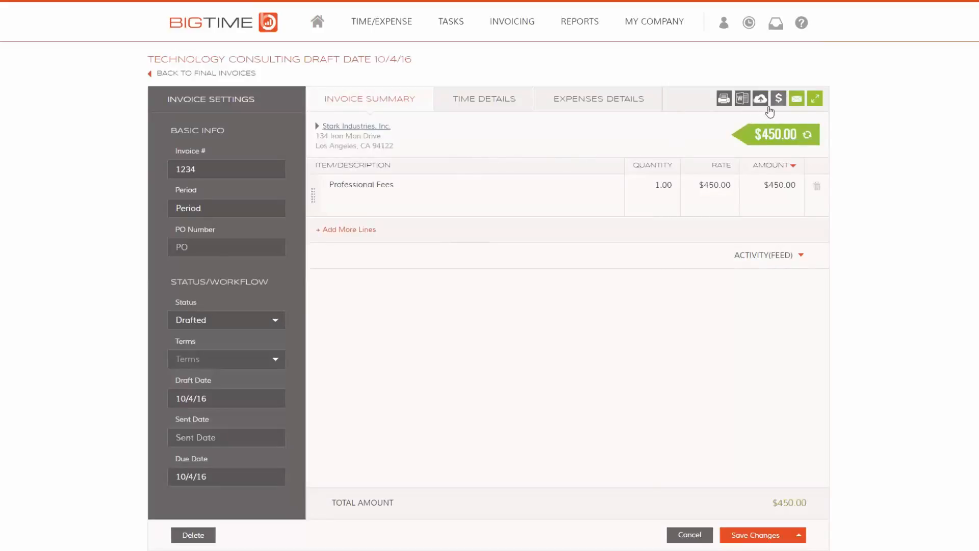
{"action": "mouse_move", "coordinate": [798, 98]}
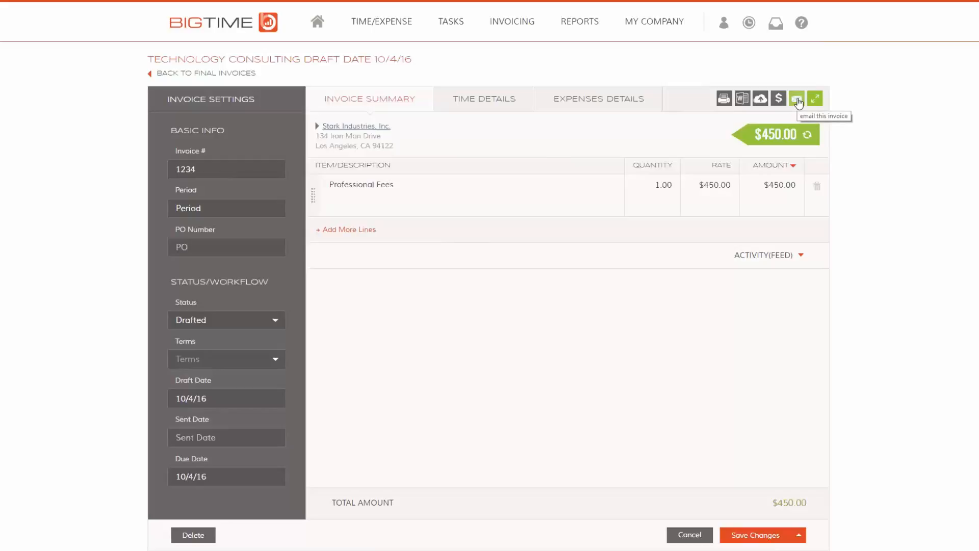
- Bring up Email This Invoice for 1234, subject 'Invoice #1234 for Stark Industries, Inc.', and expand the Email Invoice send options
{"action": "left_click", "coordinate": [796, 98]}
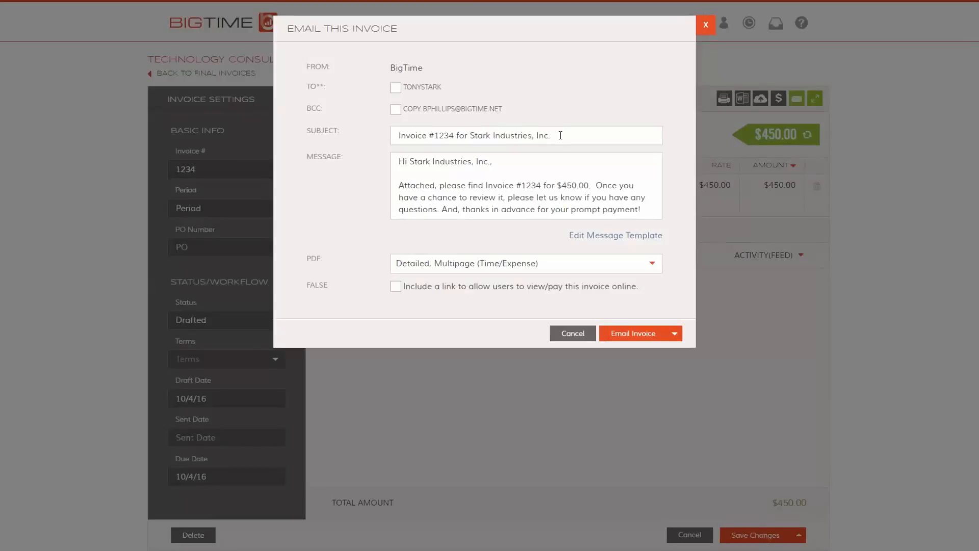
{"action": "mouse_move", "coordinate": [400, 159]}
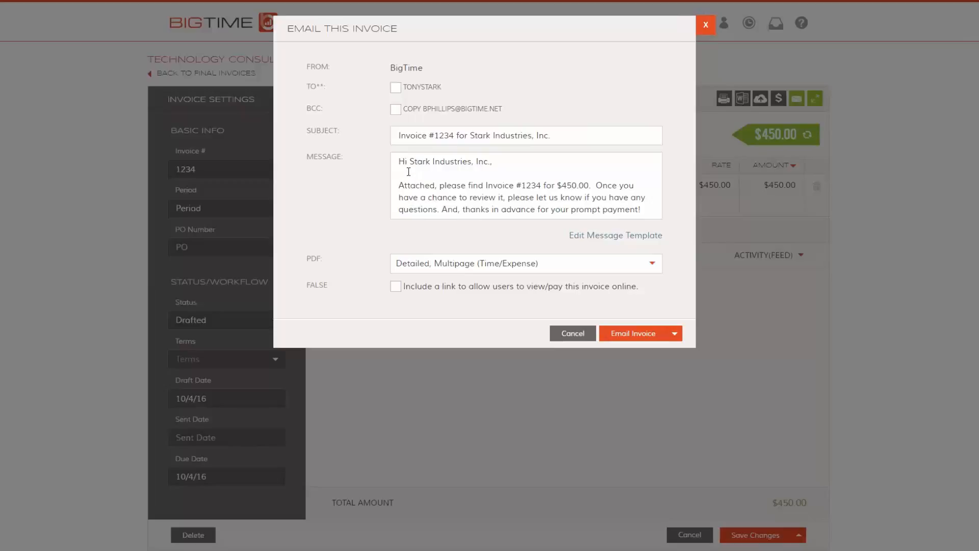
{"action": "mouse_move", "coordinate": [644, 271]}
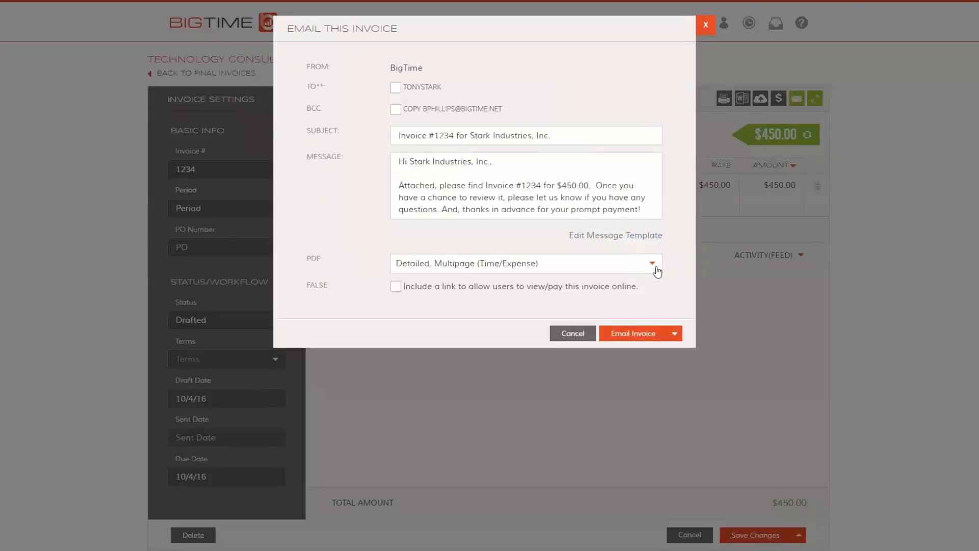
{"action": "mouse_move", "coordinate": [675, 338]}
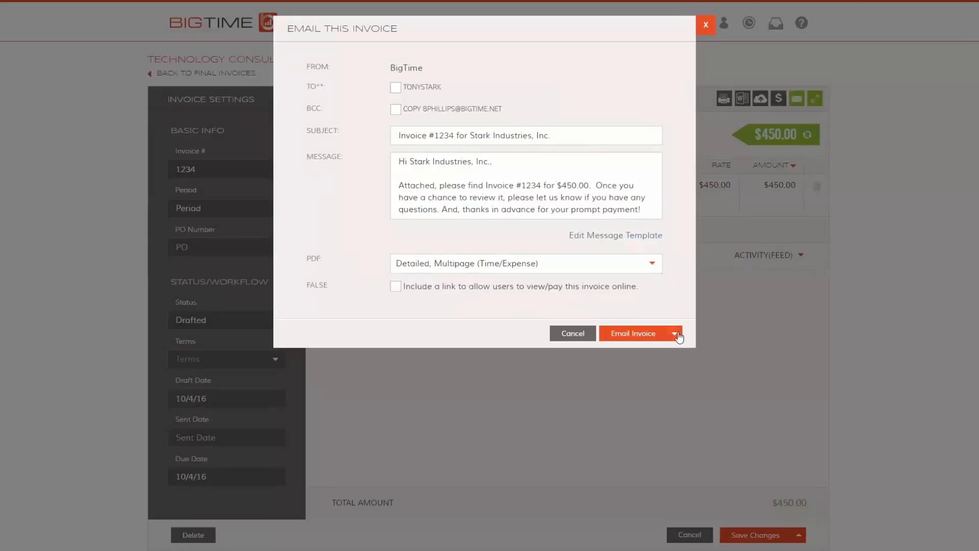
{"action": "left_click", "coordinate": [675, 332]}
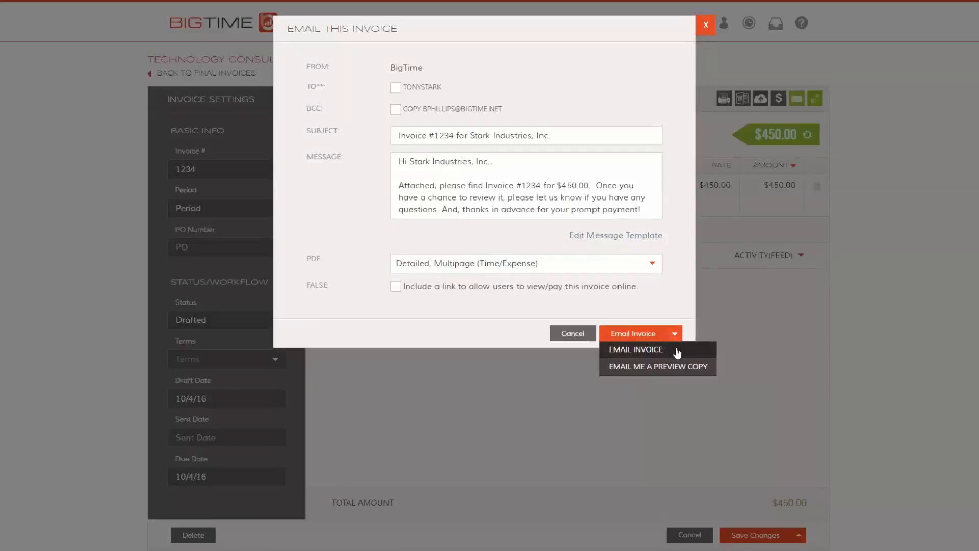